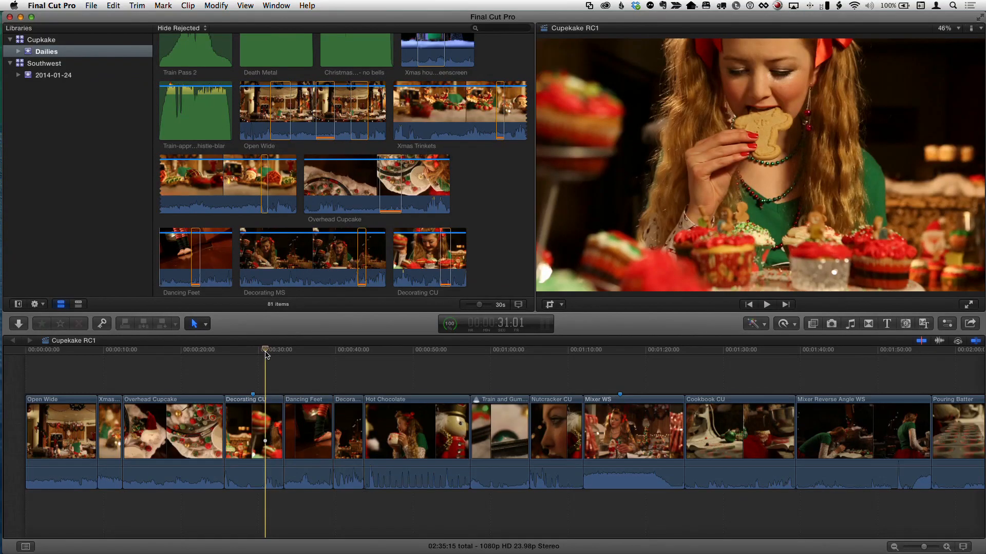
{"action": "left_click", "coordinate": [192, 349]}
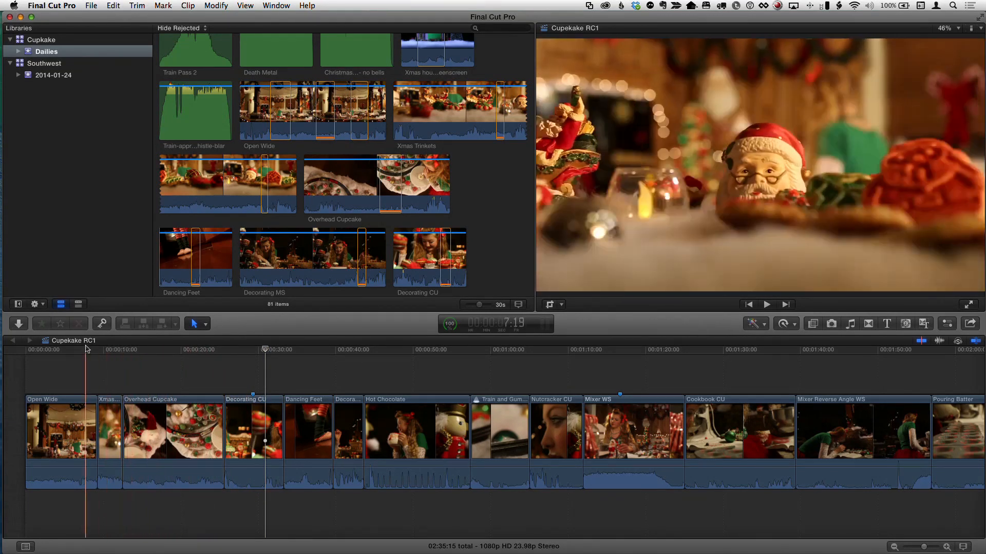
{"action": "left_click", "coordinate": [155, 349]}
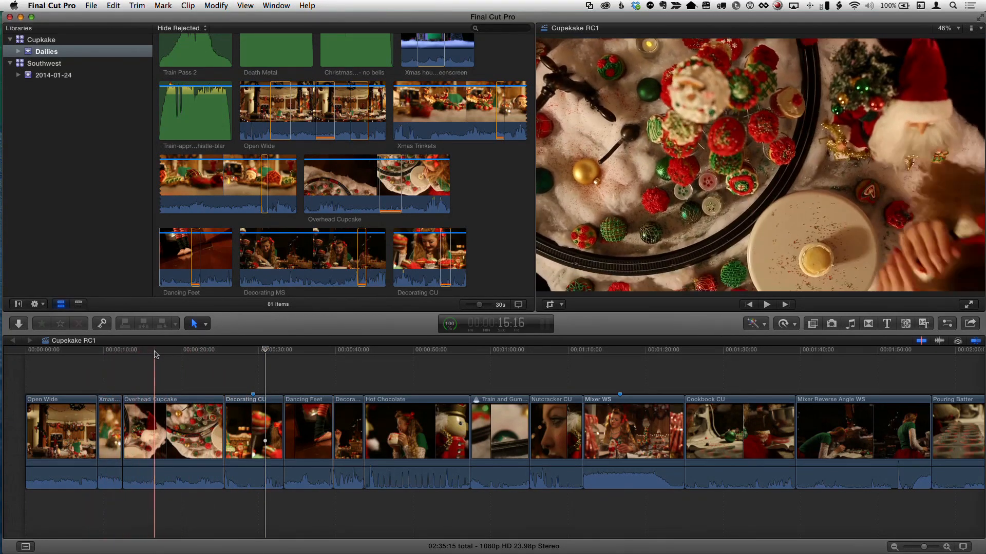
{"action": "left_click", "coordinate": [184, 357]}
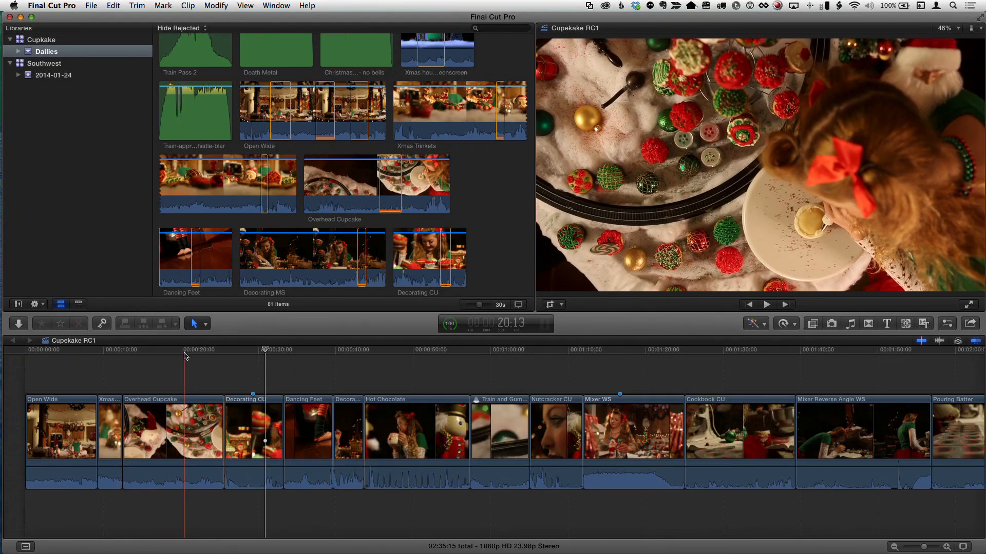
{"action": "left_click", "coordinate": [236, 356]}
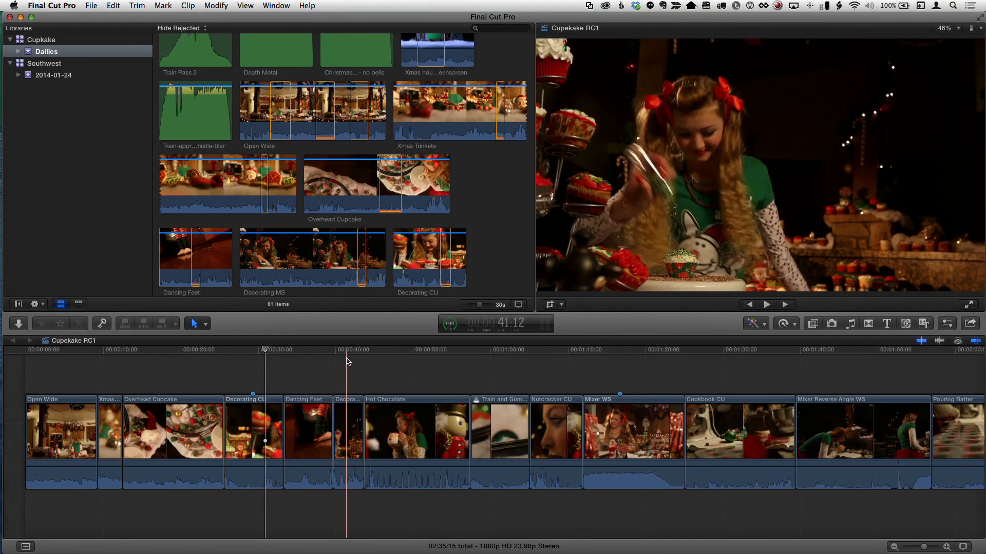
{"action": "left_click", "coordinate": [401, 349]}
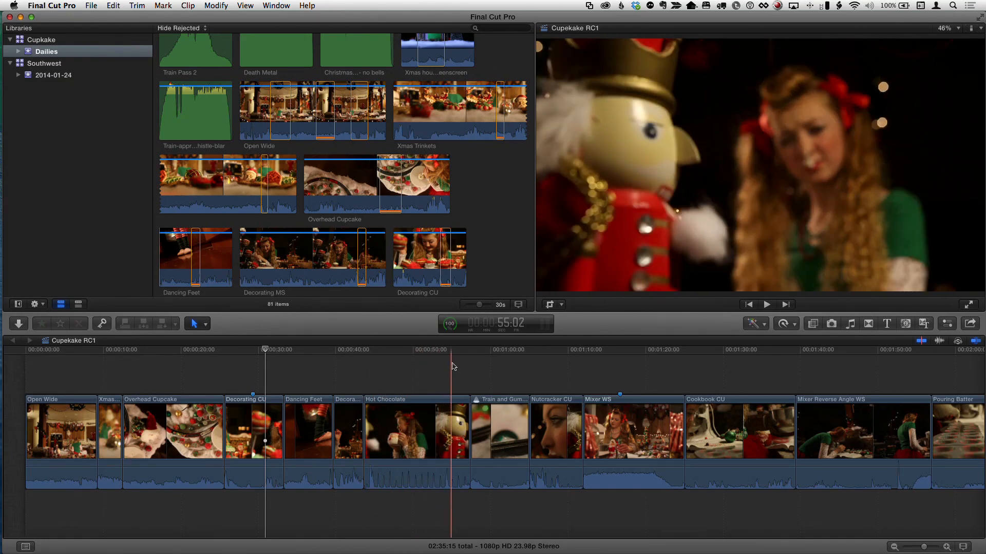
{"action": "left_click", "coordinate": [466, 366]}
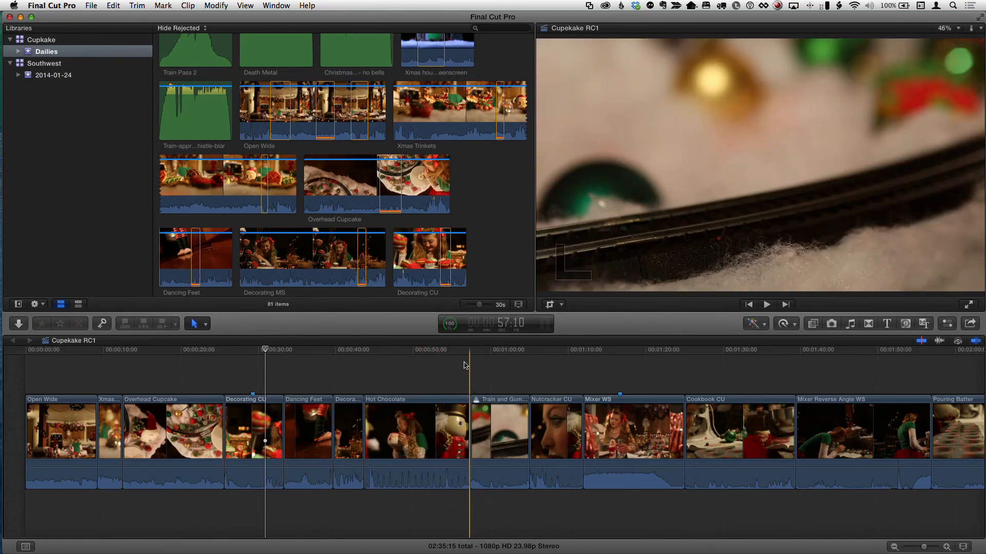
{"action": "left_click", "coordinate": [547, 368]}
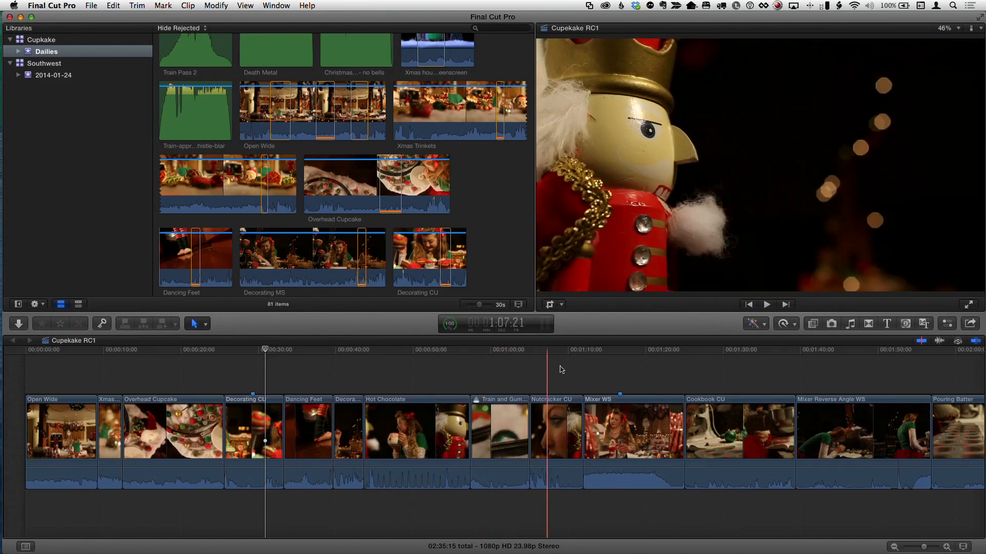
{"action": "left_click", "coordinate": [621, 370]}
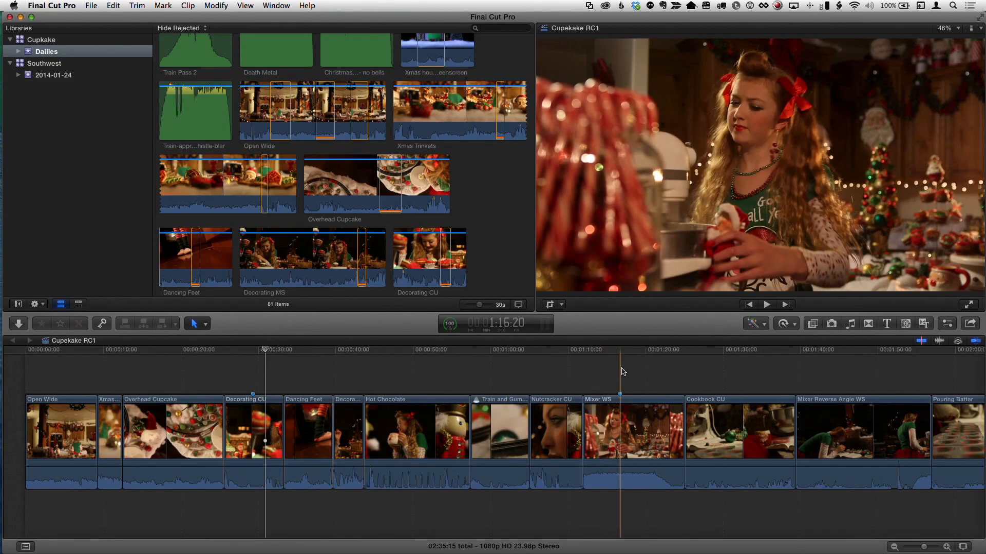